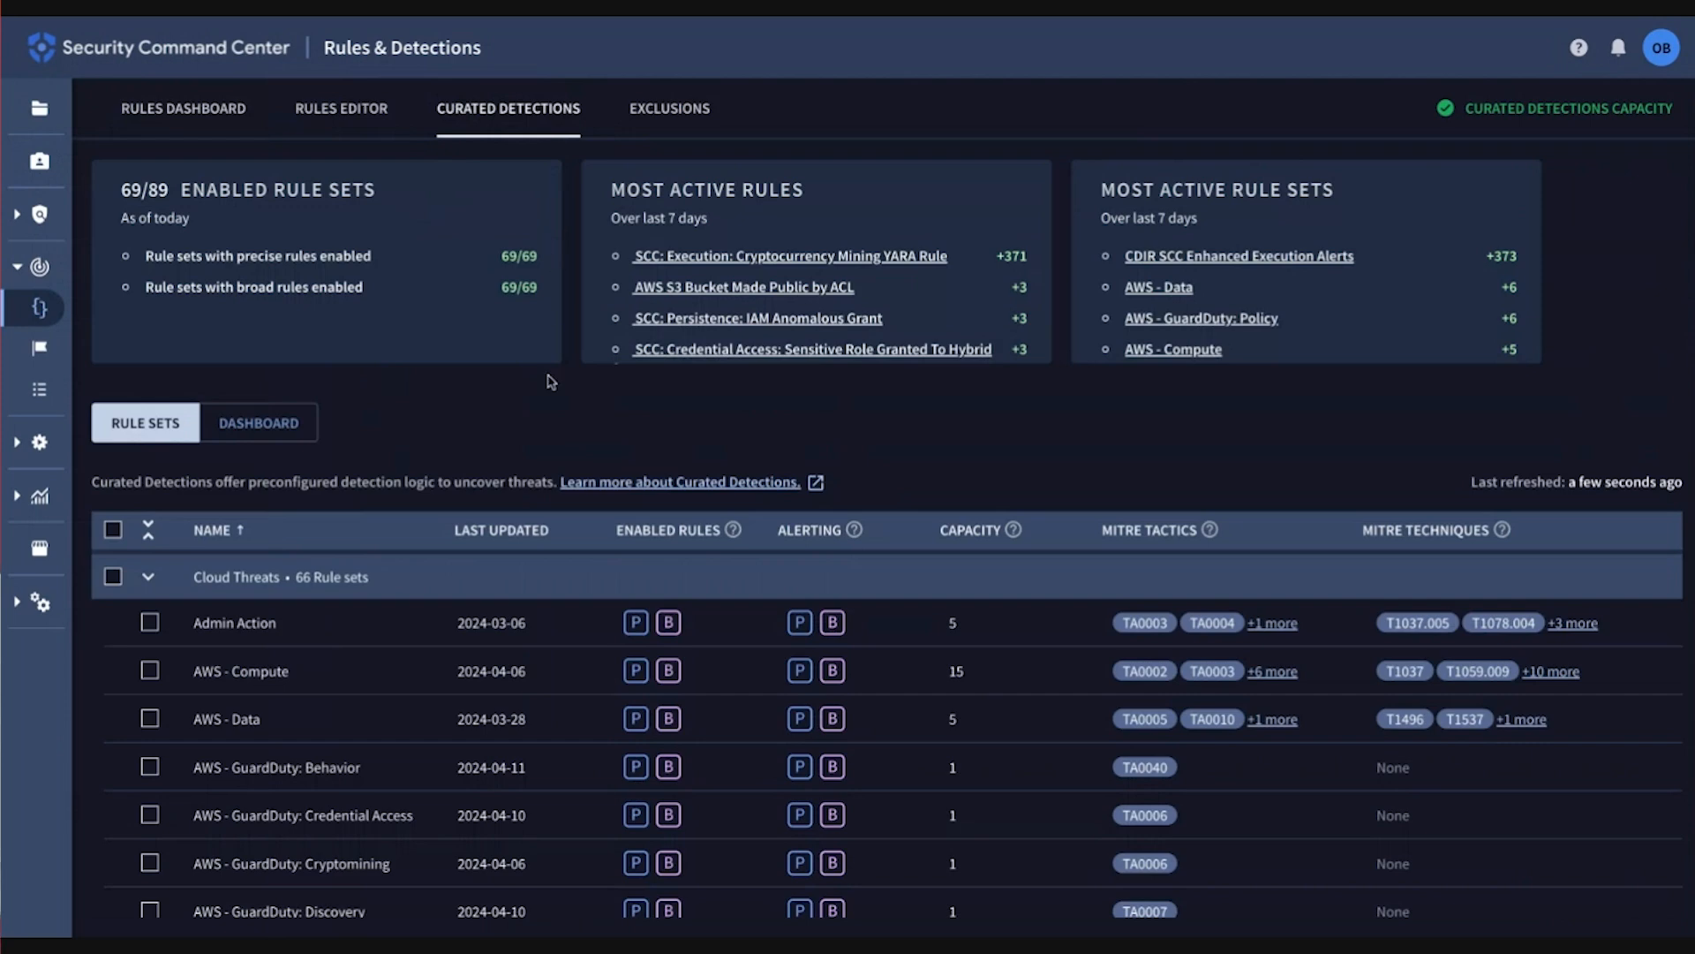
pyautogui.scroll(-3)
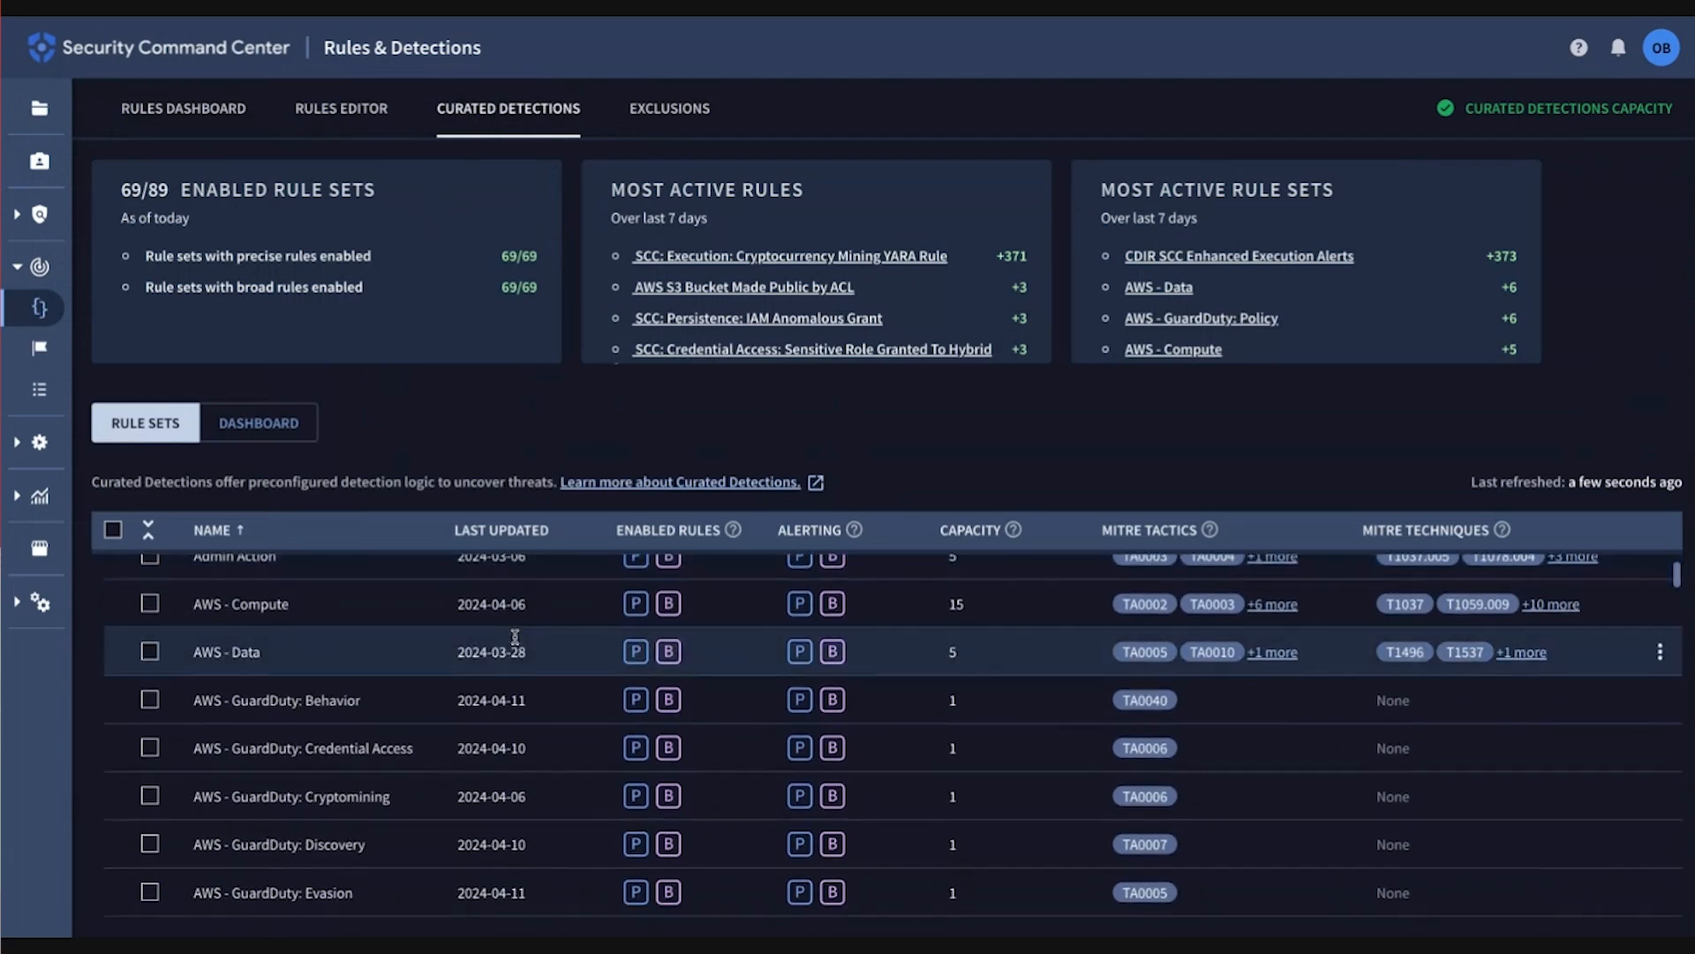
pyautogui.scroll(-3)
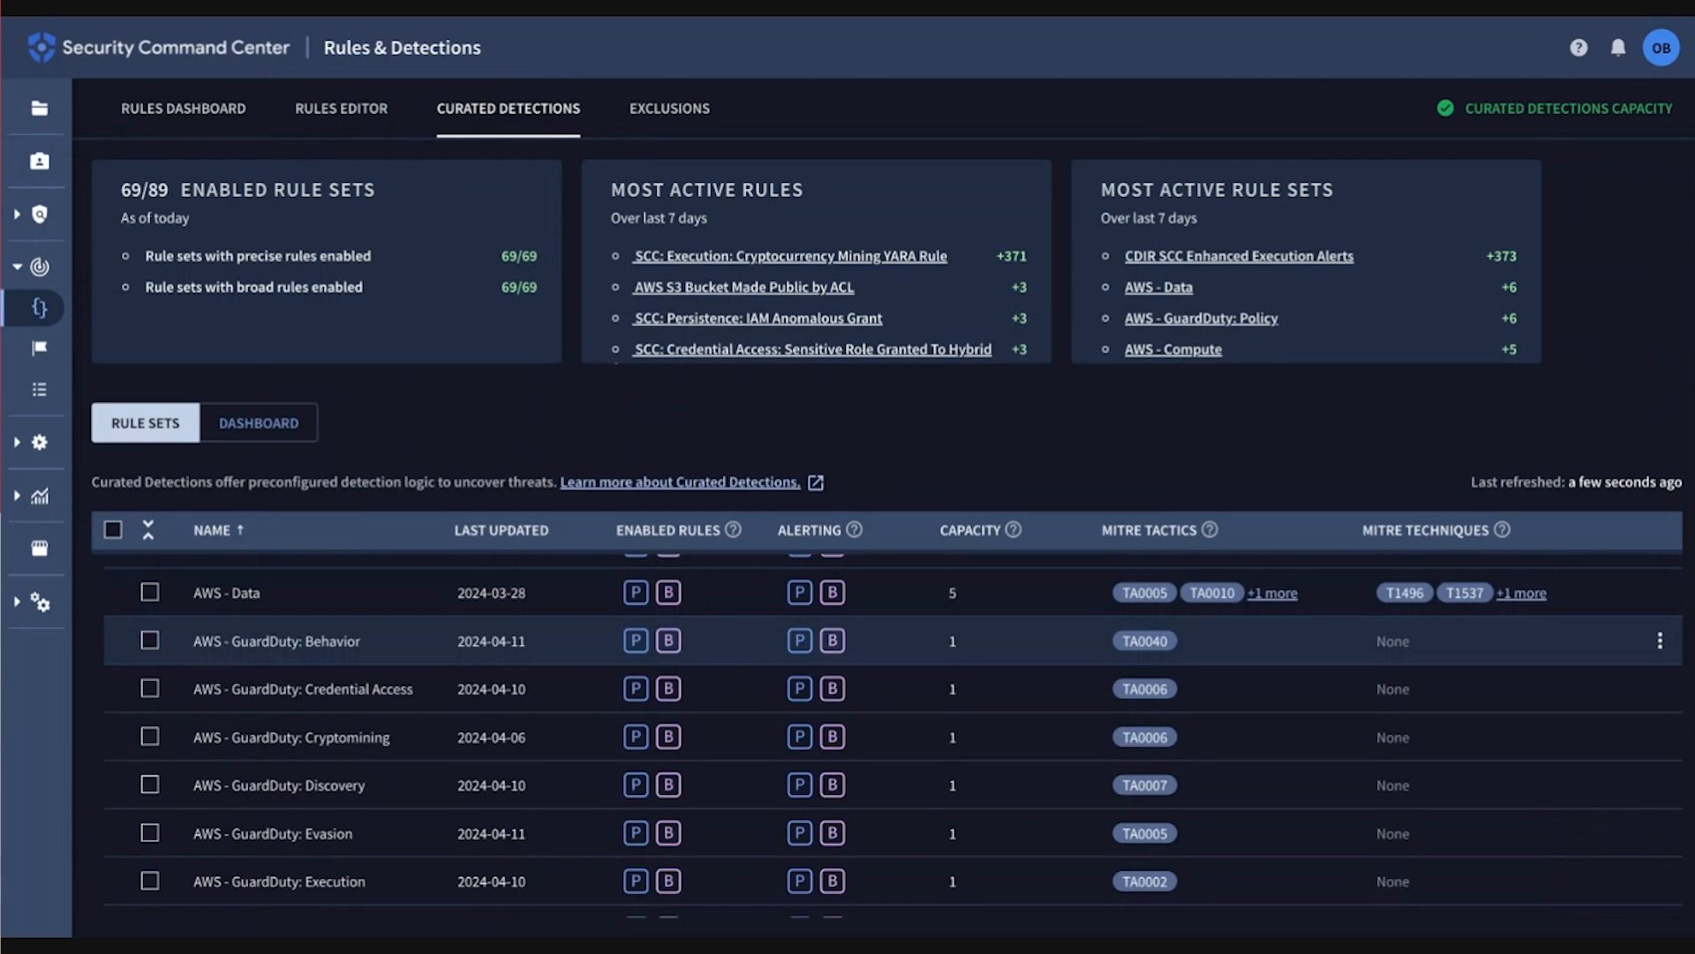
pyautogui.moveTo(480, 641)
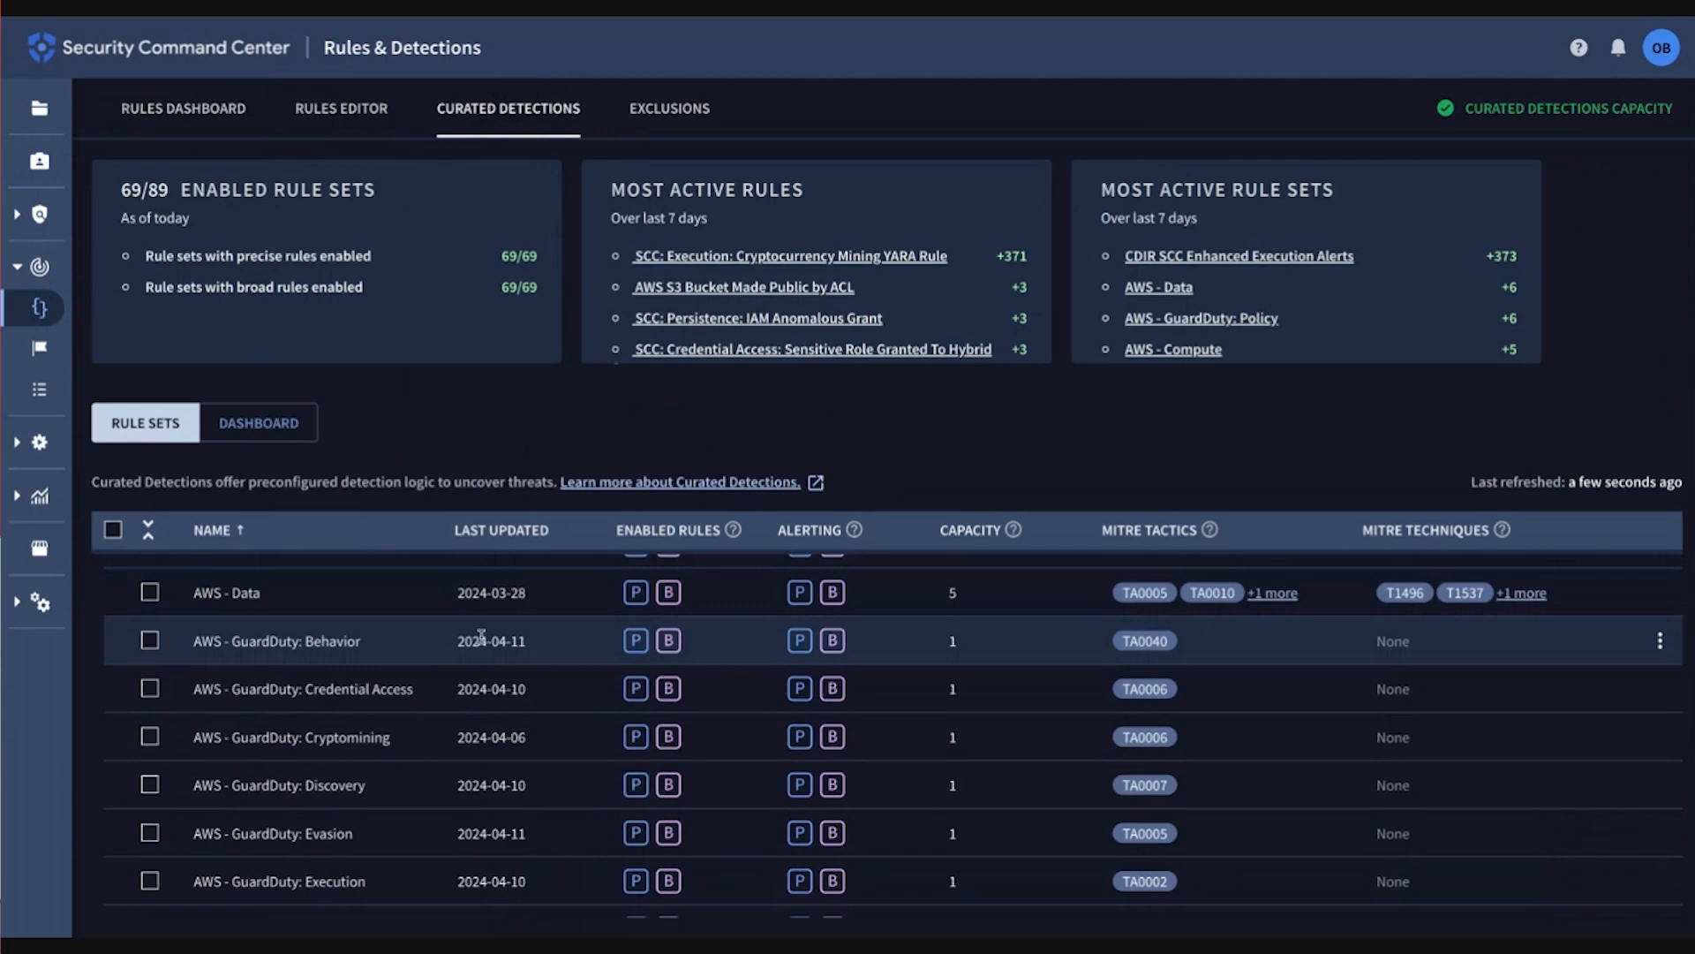